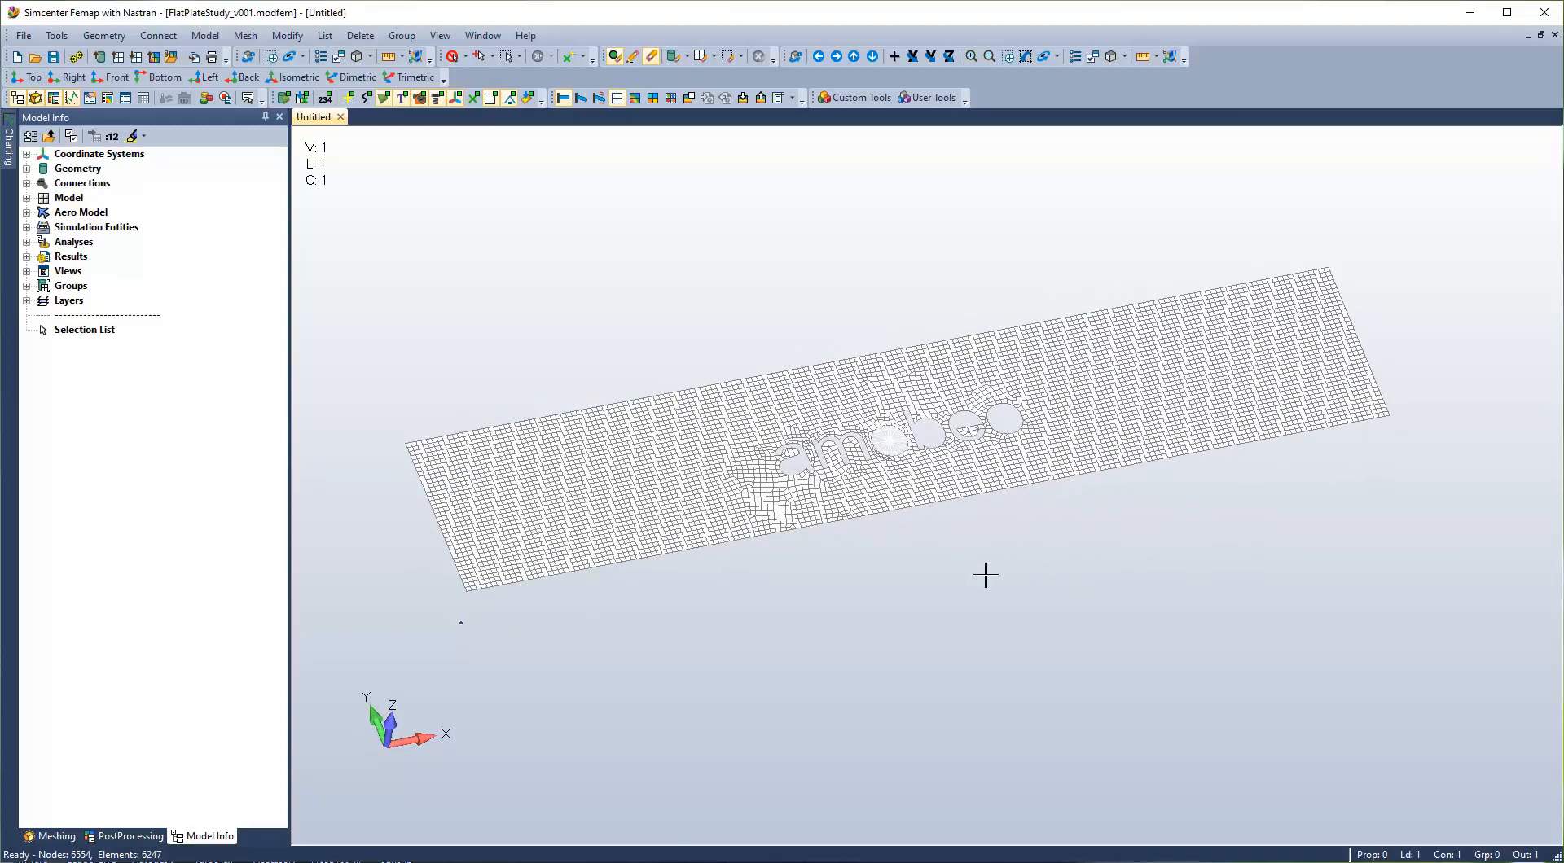
mouse_move(943, 598)
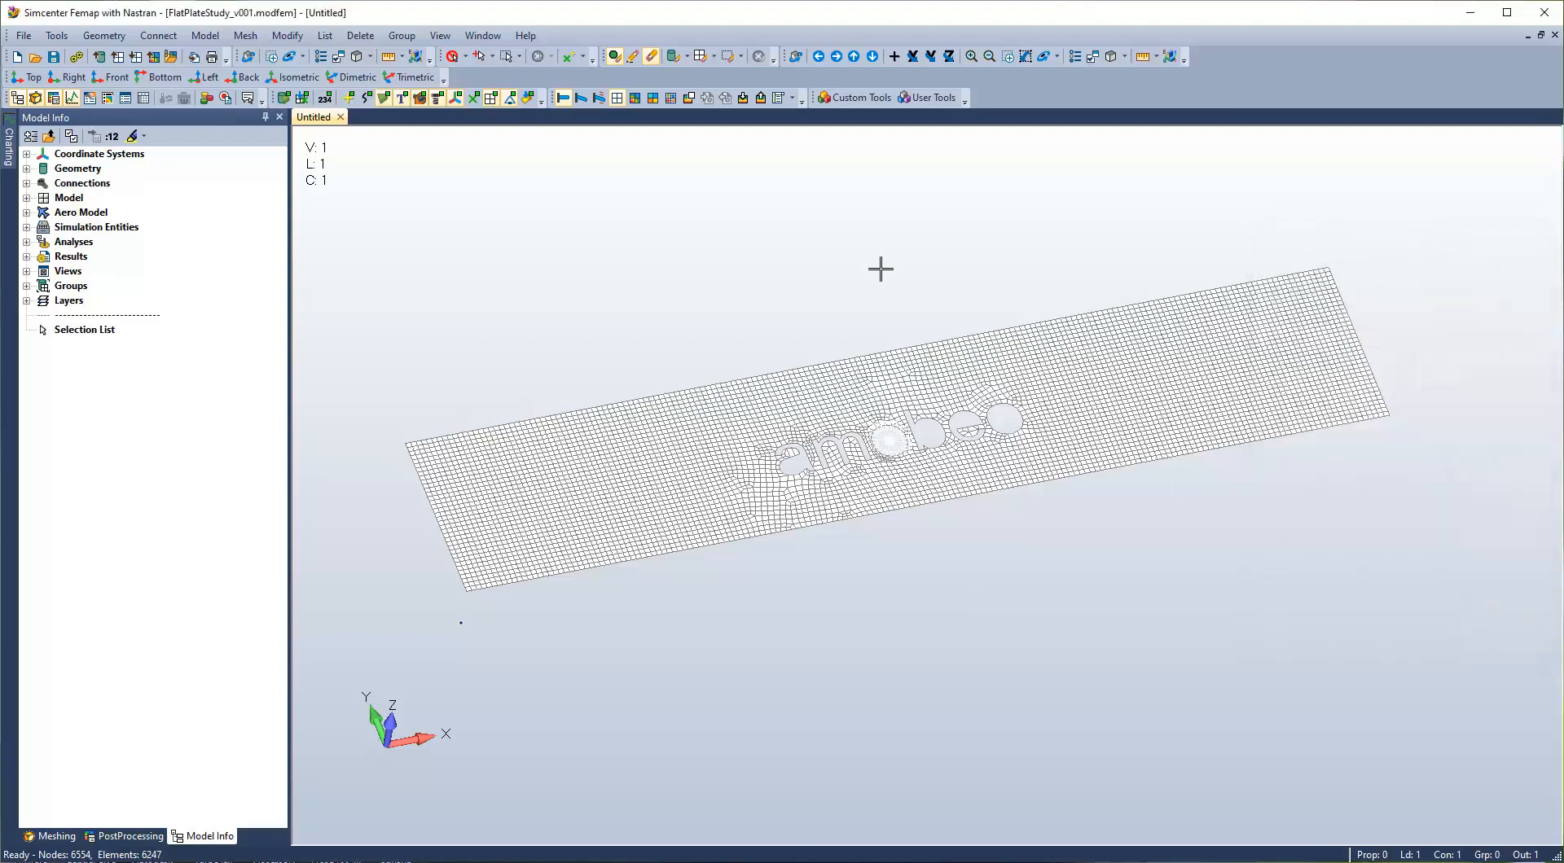
Reach the View Options dialog from the PostProcessing display options via More Options.
click(780, 98)
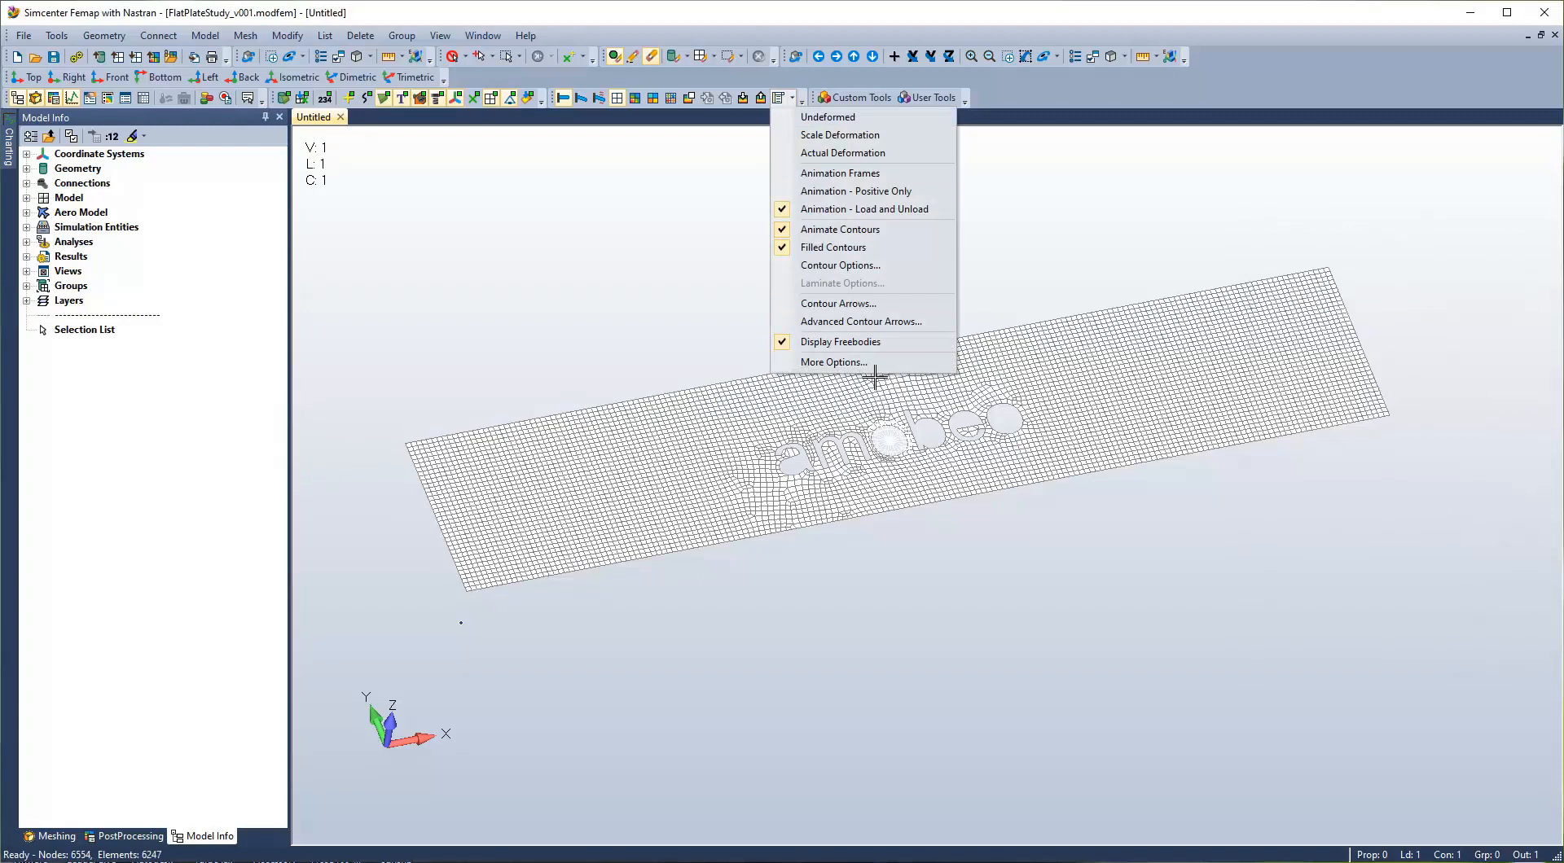
mouse_move(863, 362)
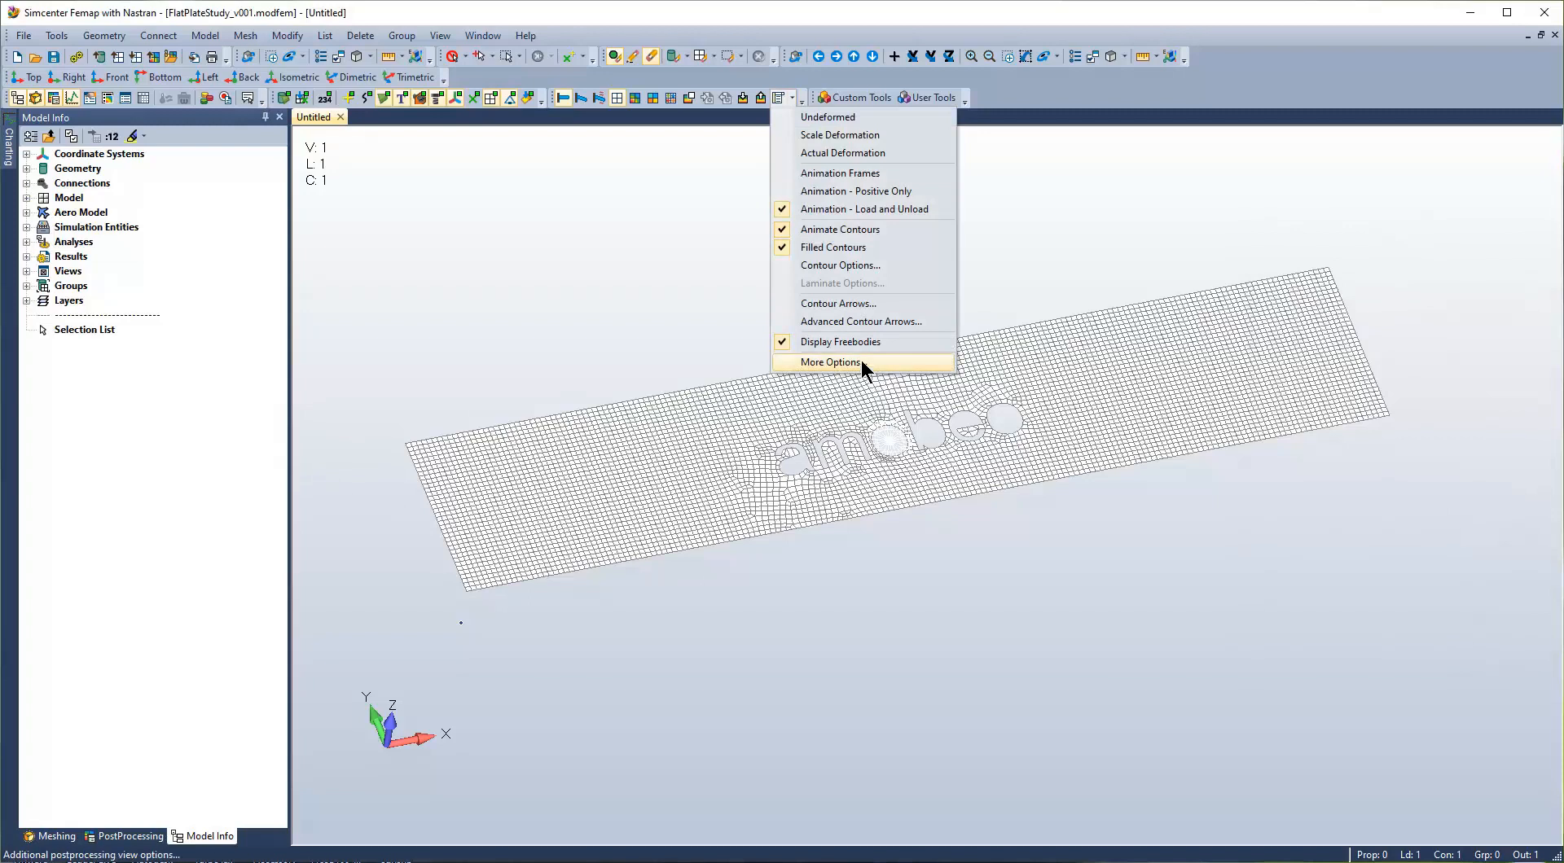
click(831, 361)
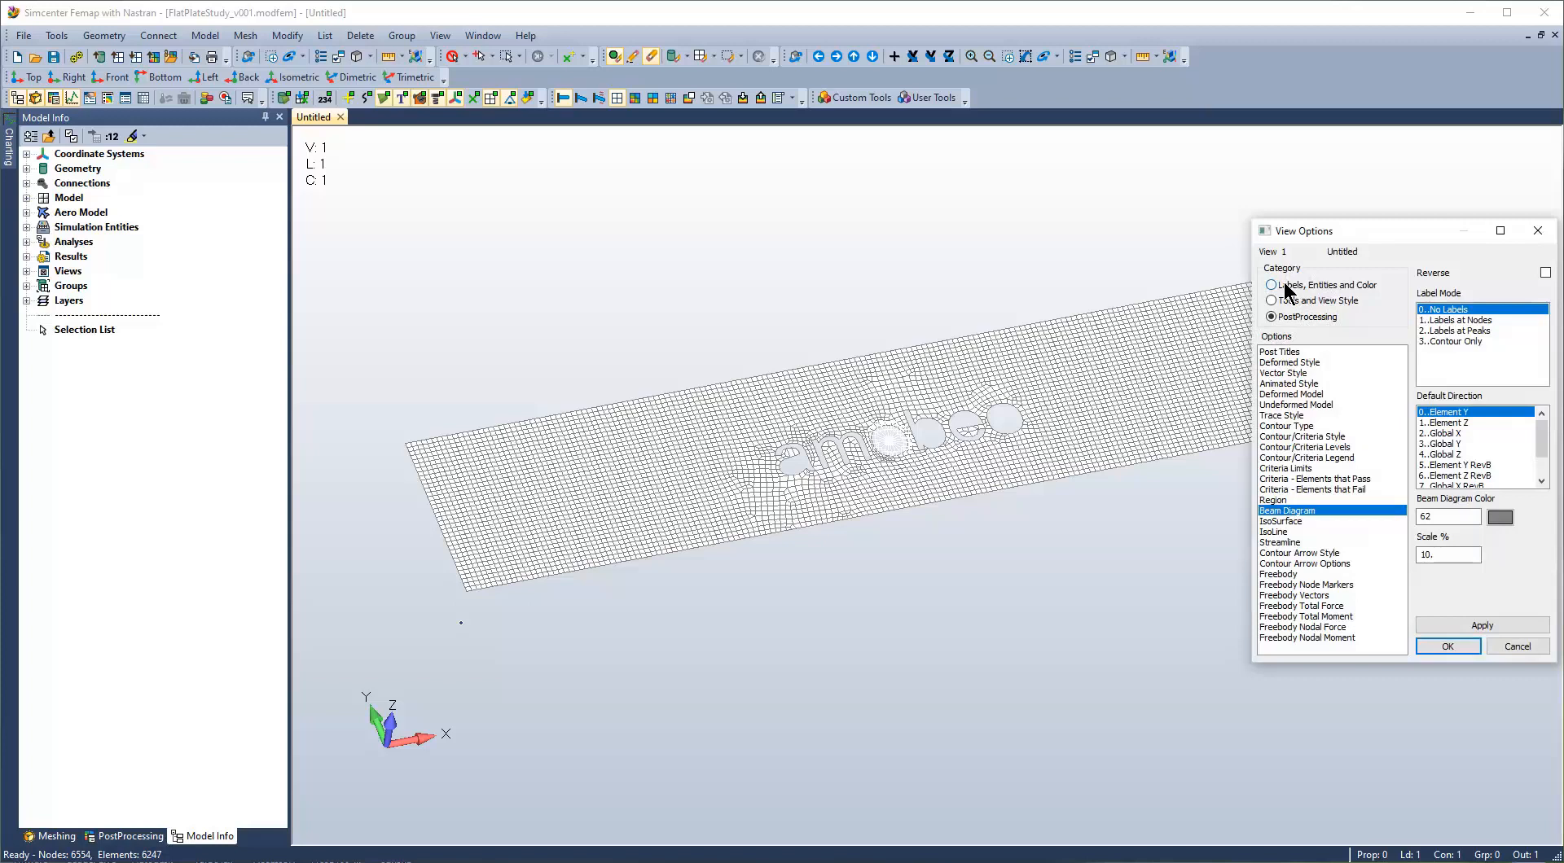
Under Element - Directions, show directions as Normal Vectors, then choose Backface Shading style.
click(1272, 285)
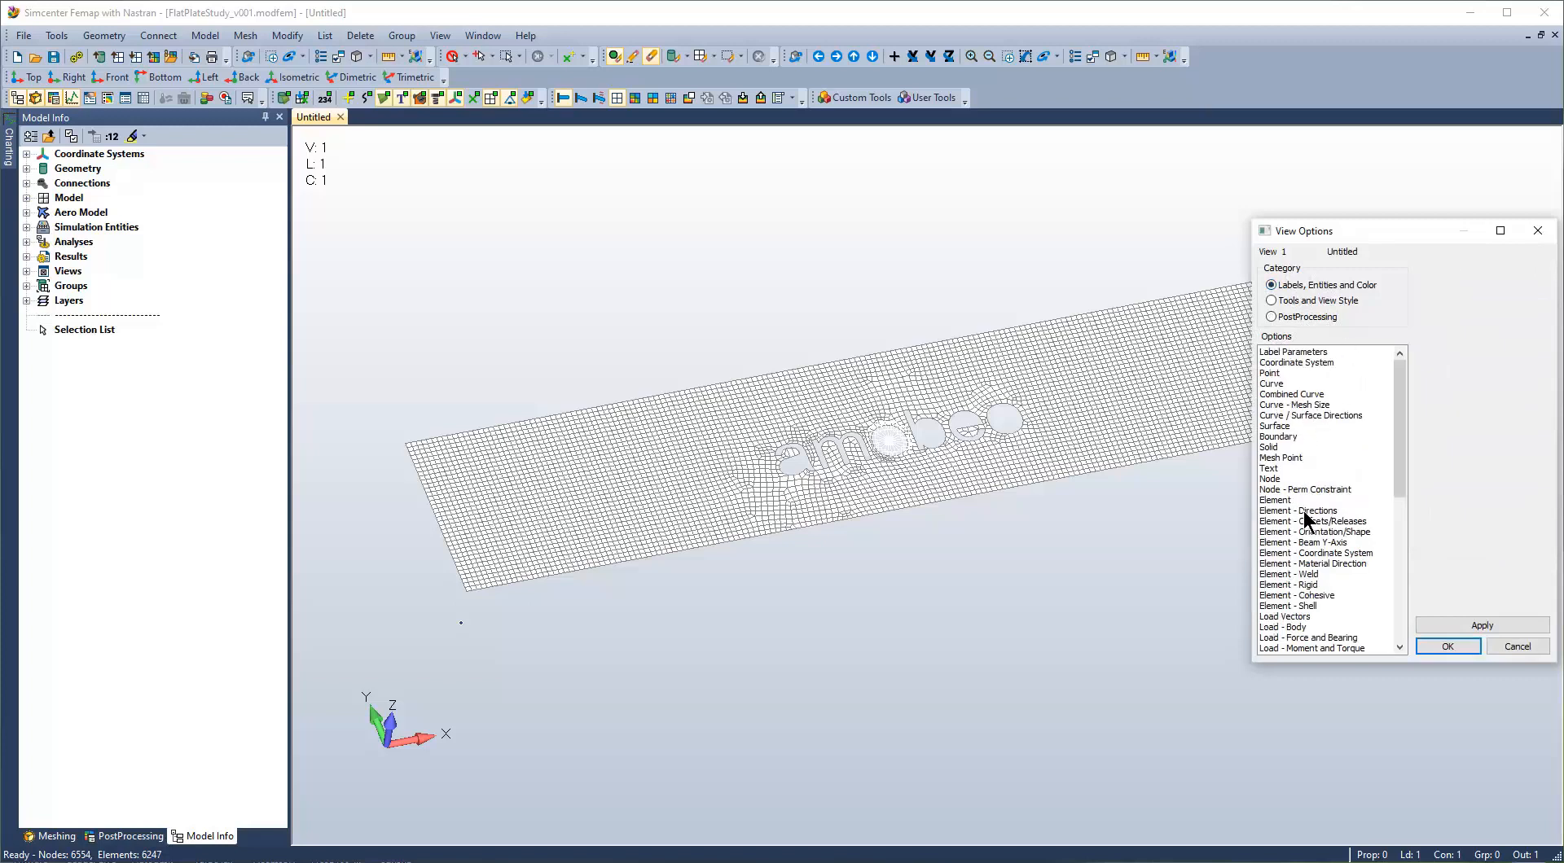
click(1298, 509)
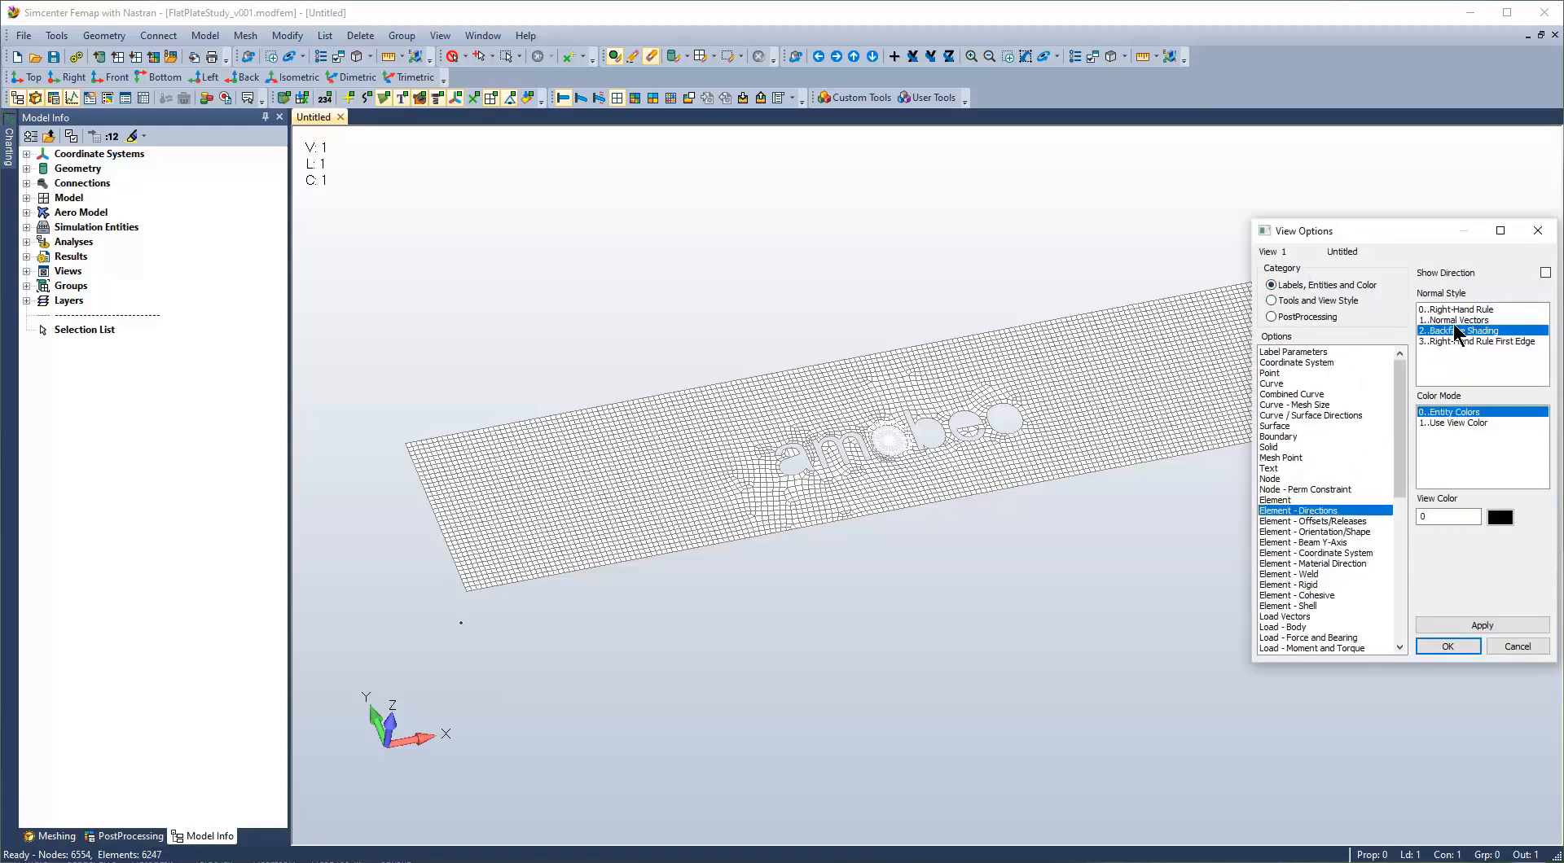
mouse_move(1466, 331)
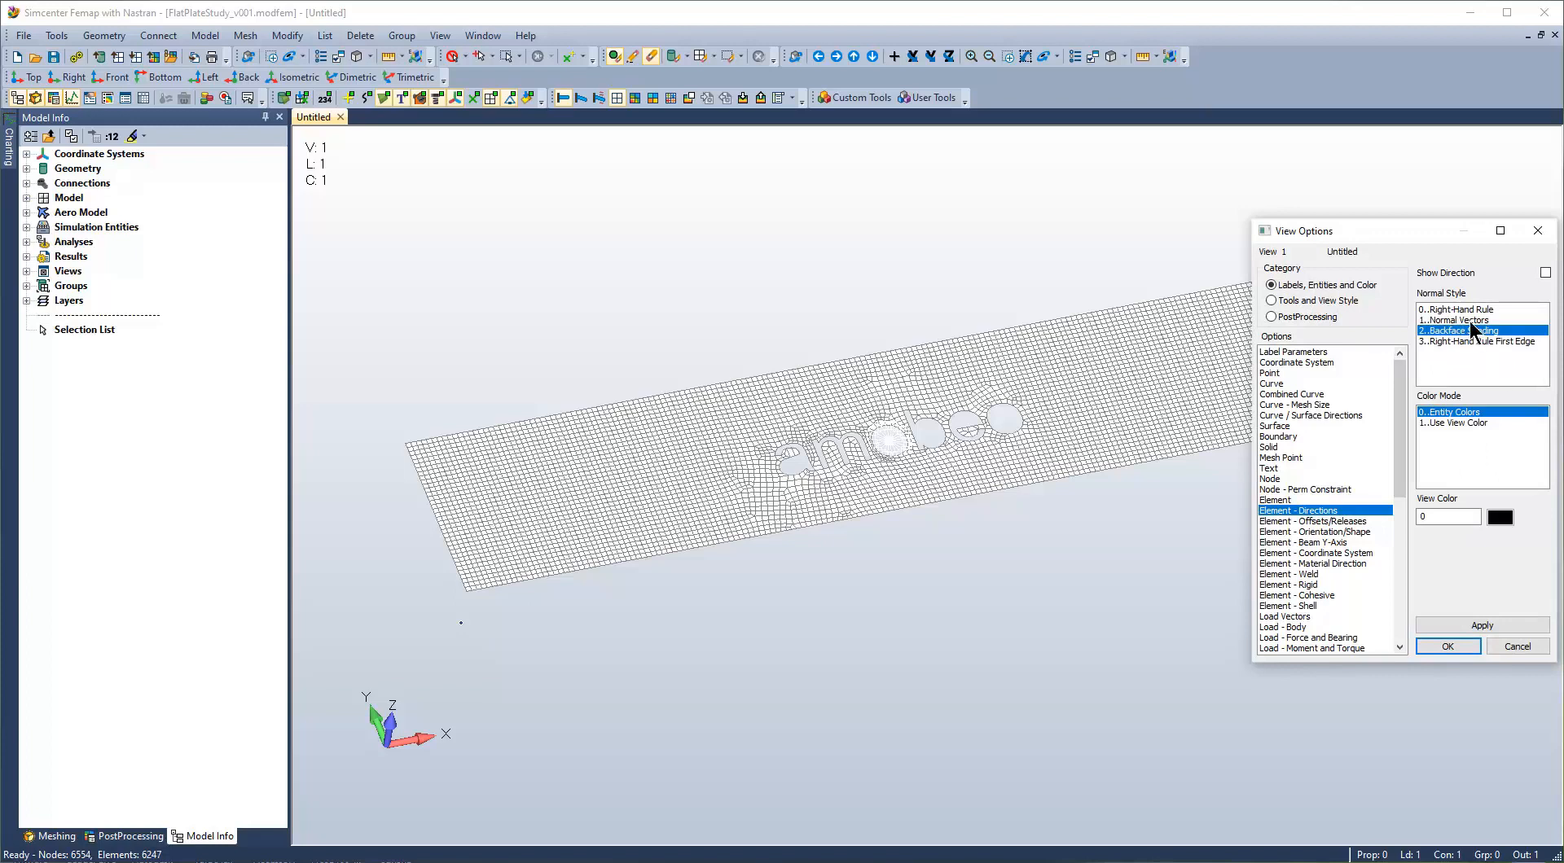
click(1456, 319)
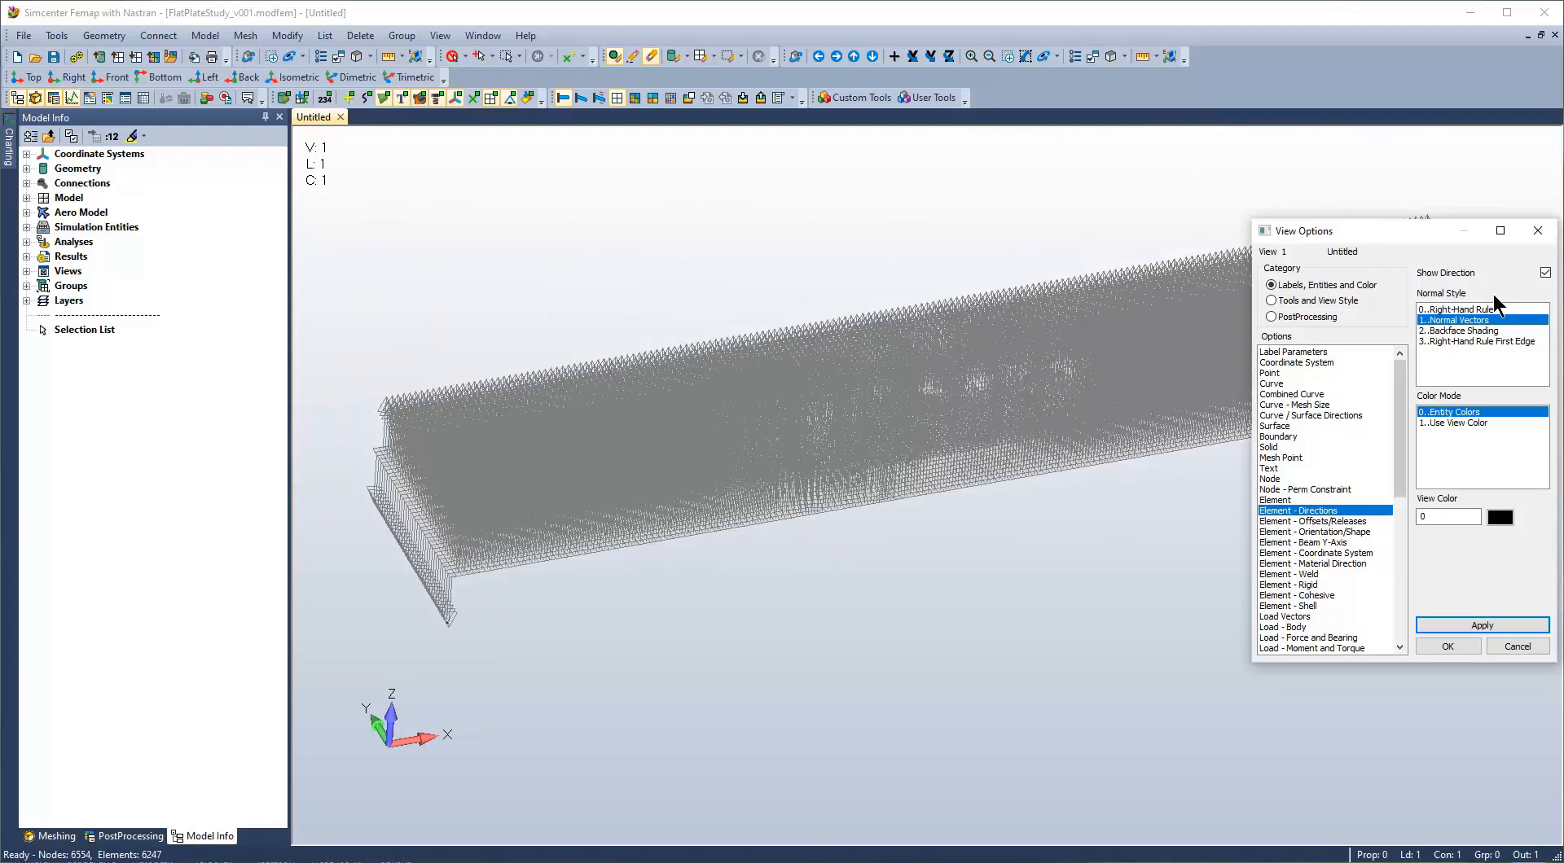
click(1456, 331)
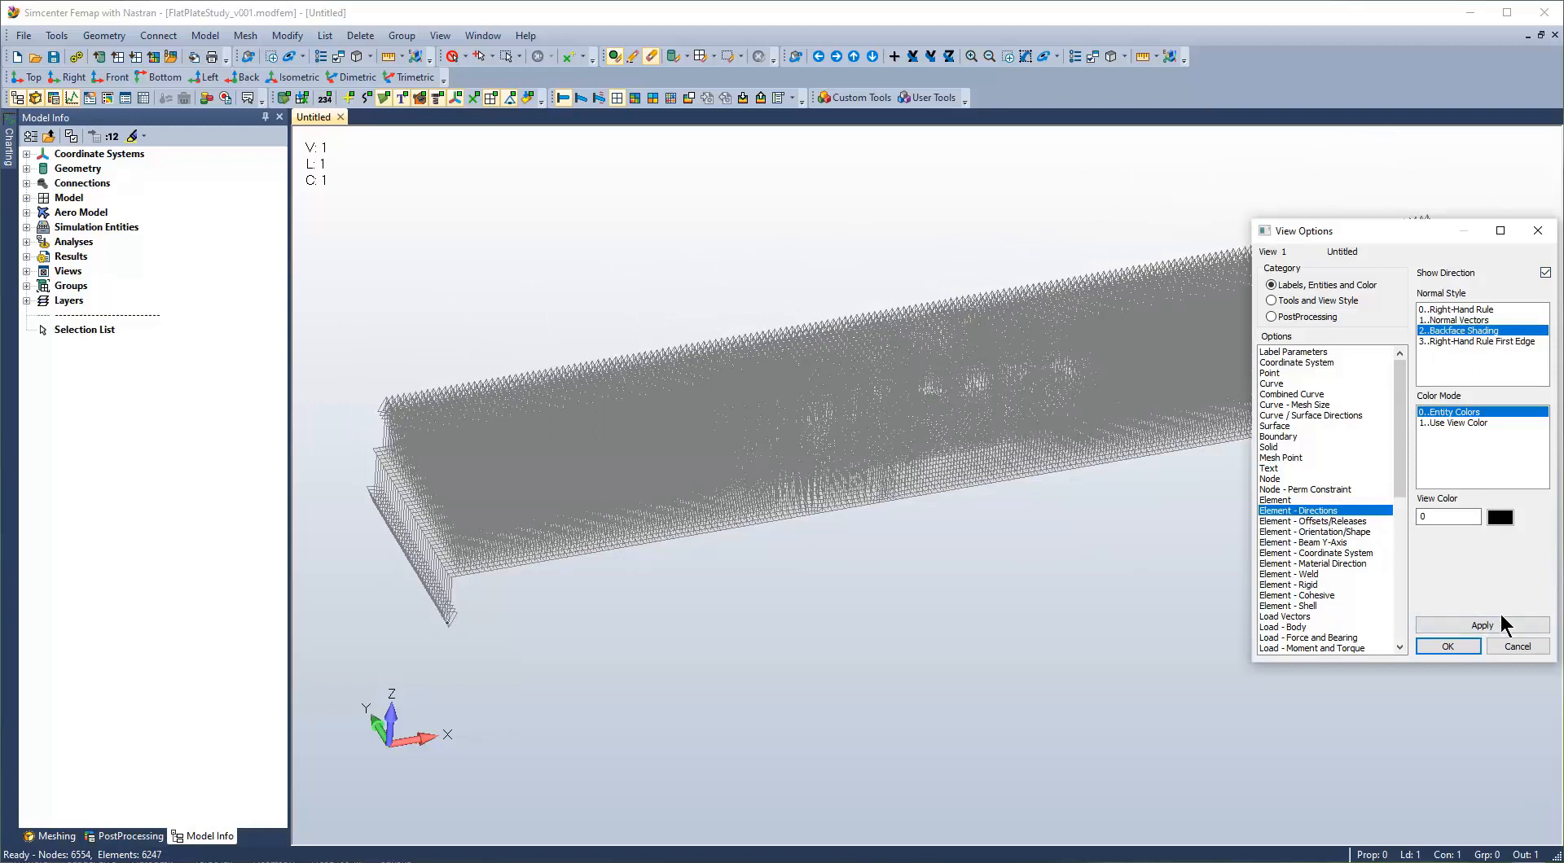
Apply Backface Shading so the plate shows shaded elements instead of normal vectors.
click(1481, 625)
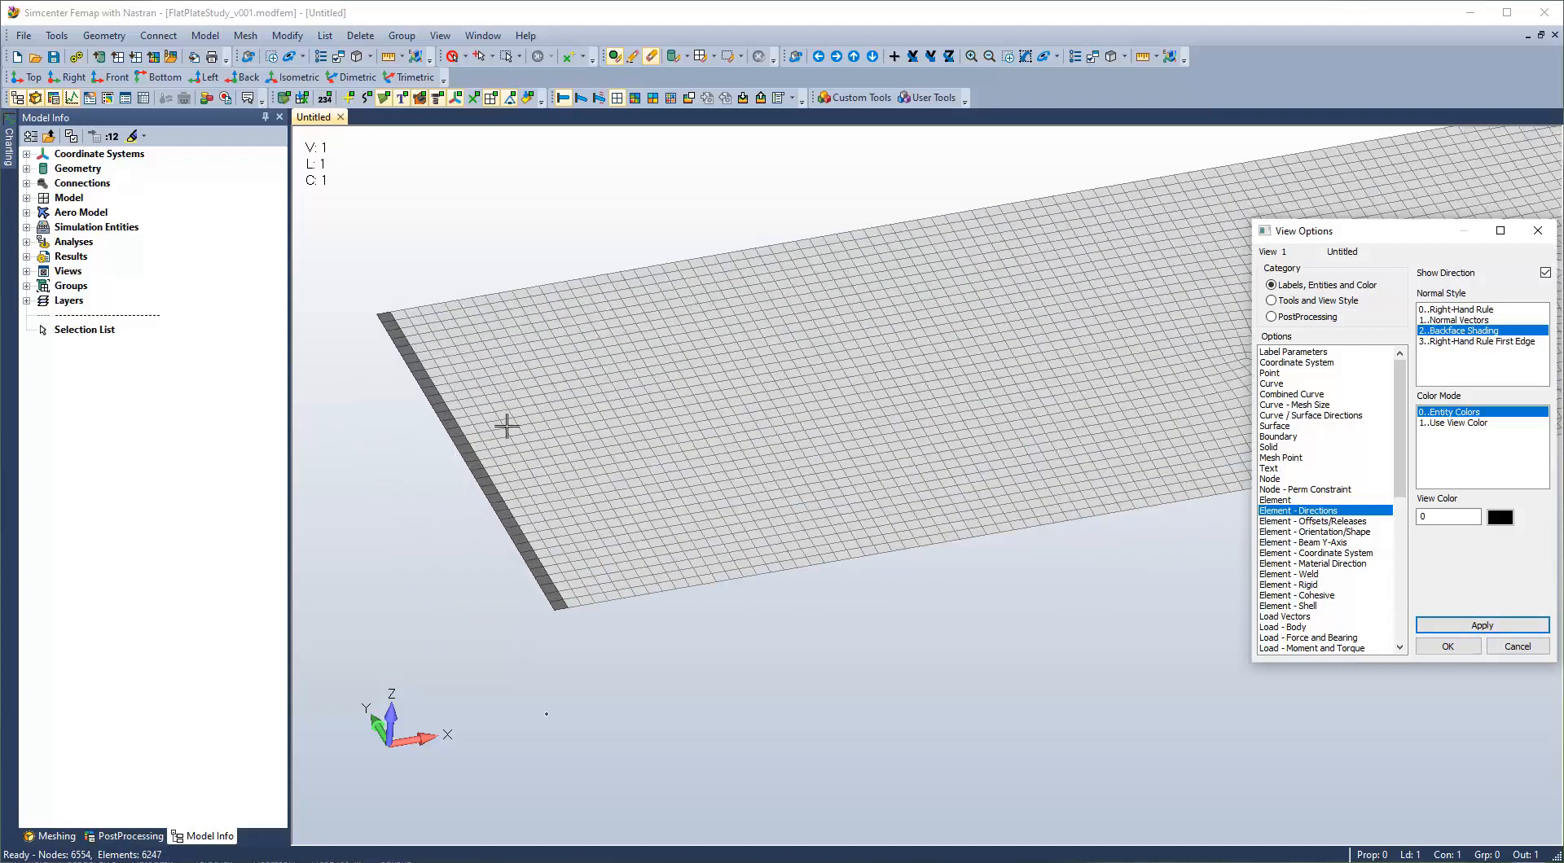
mouse_move(482, 448)
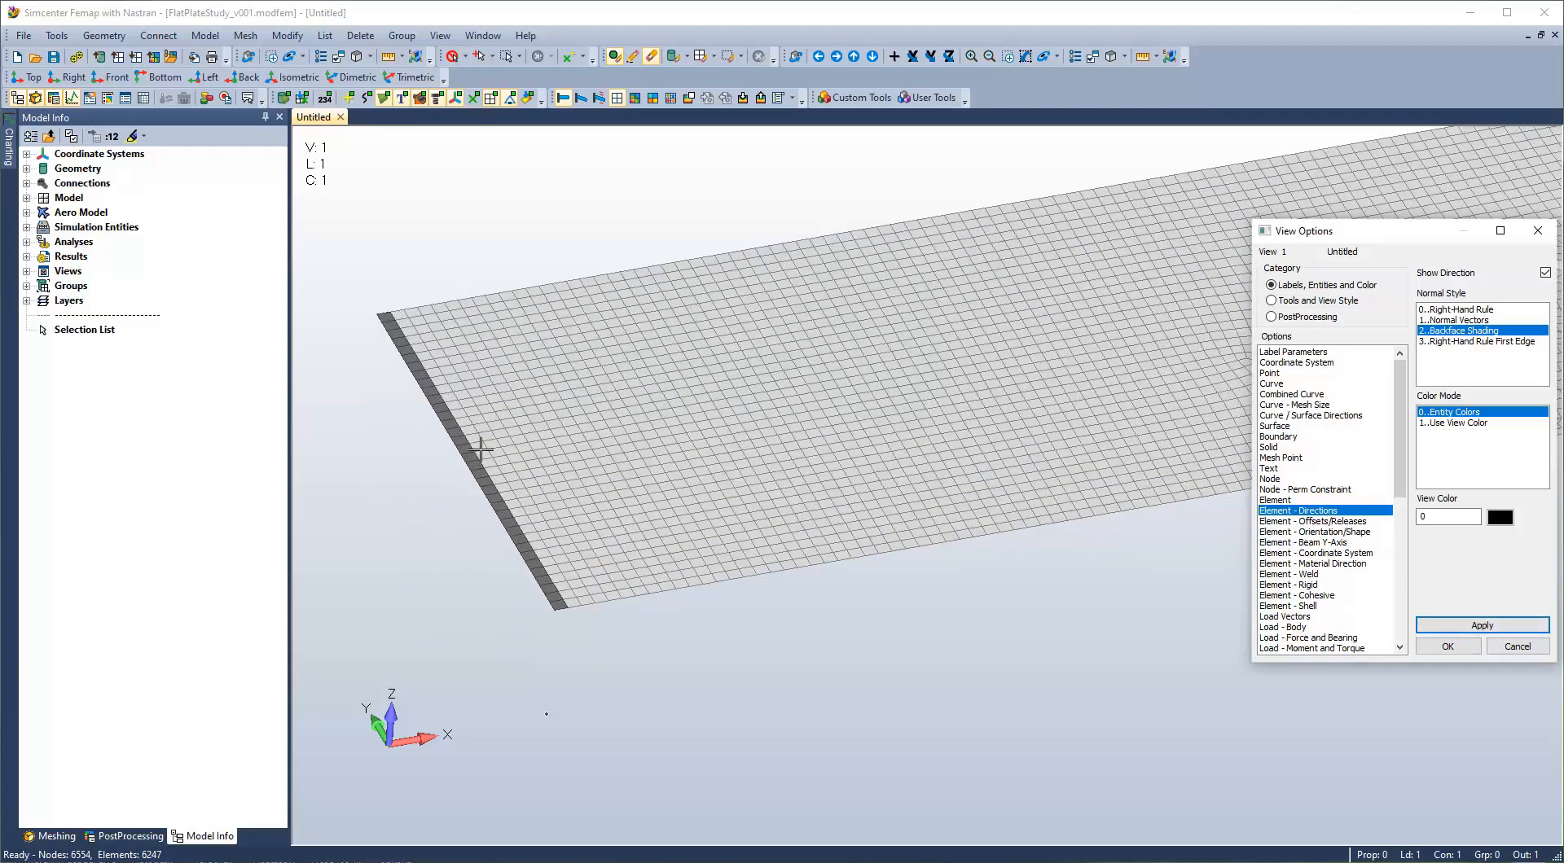
mouse_move(685, 594)
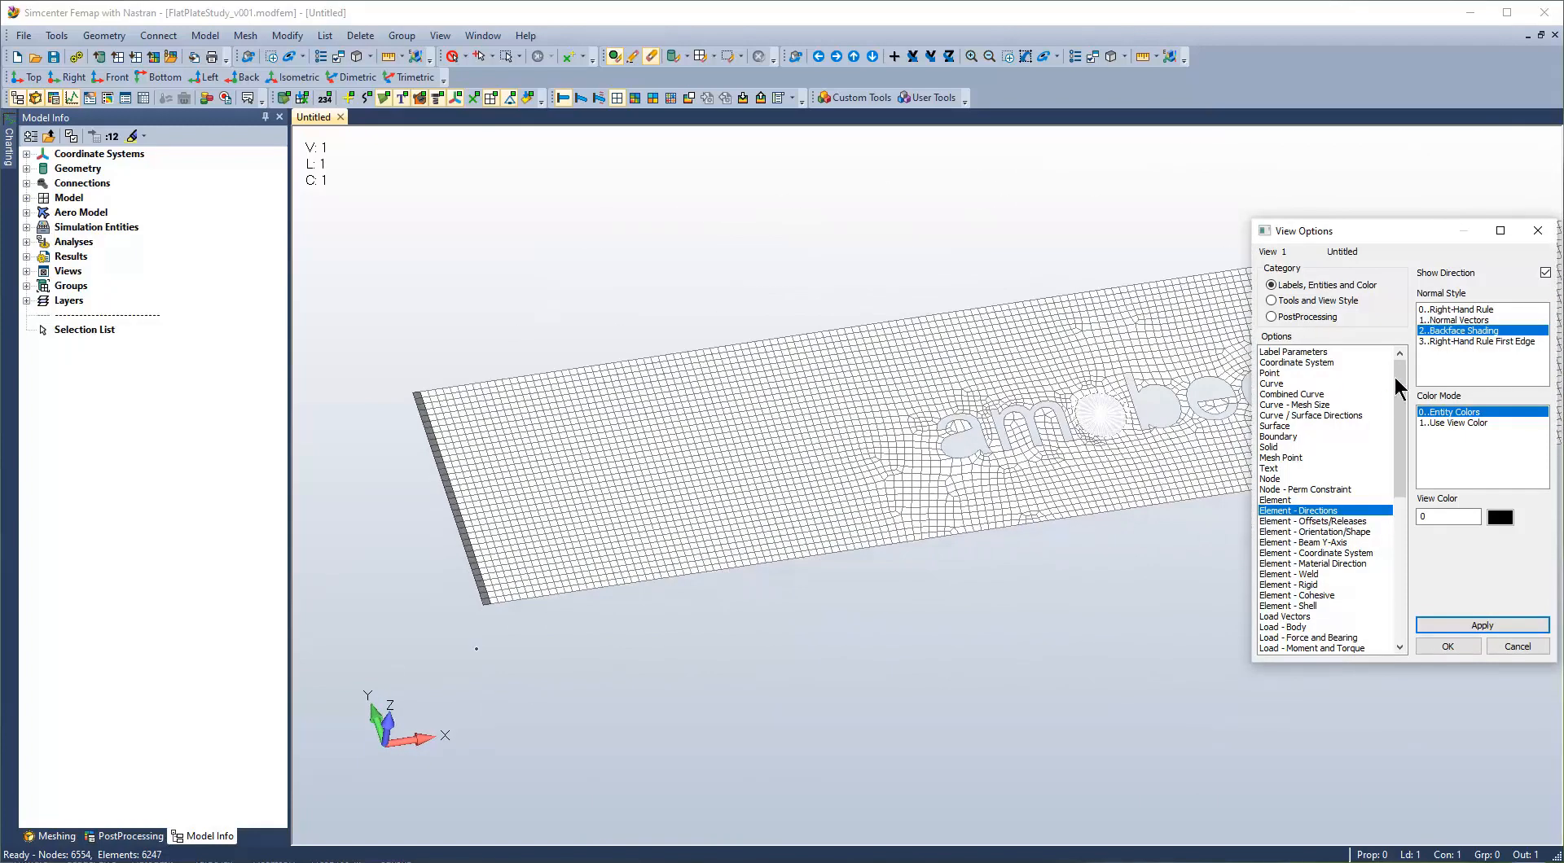
Turn off Show Direction and cancel out of View Options, leaving a plain mesh.
click(1546, 272)
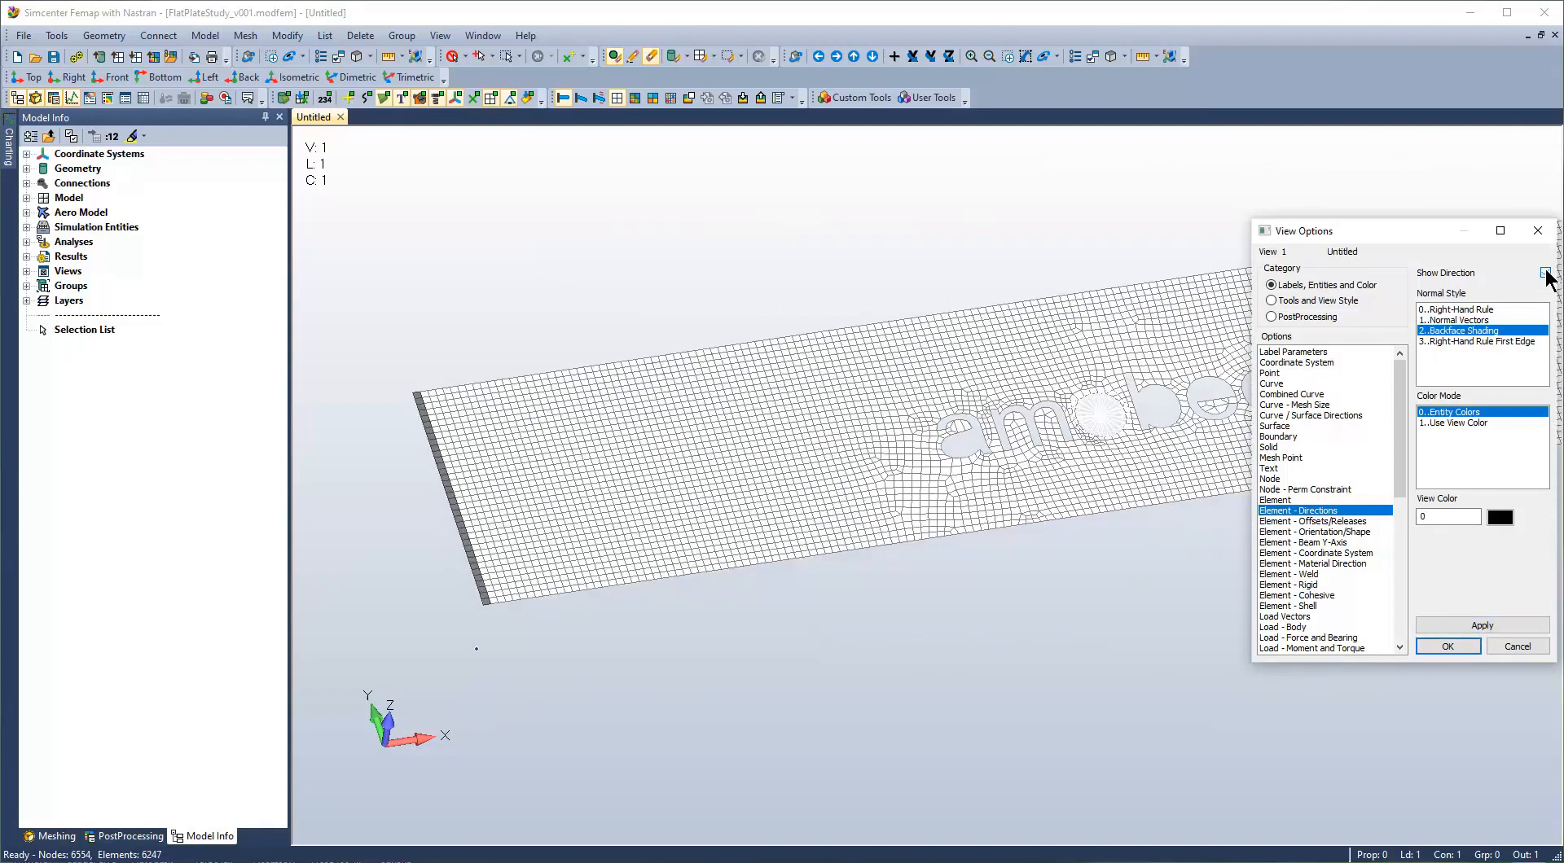
click(1544, 272)
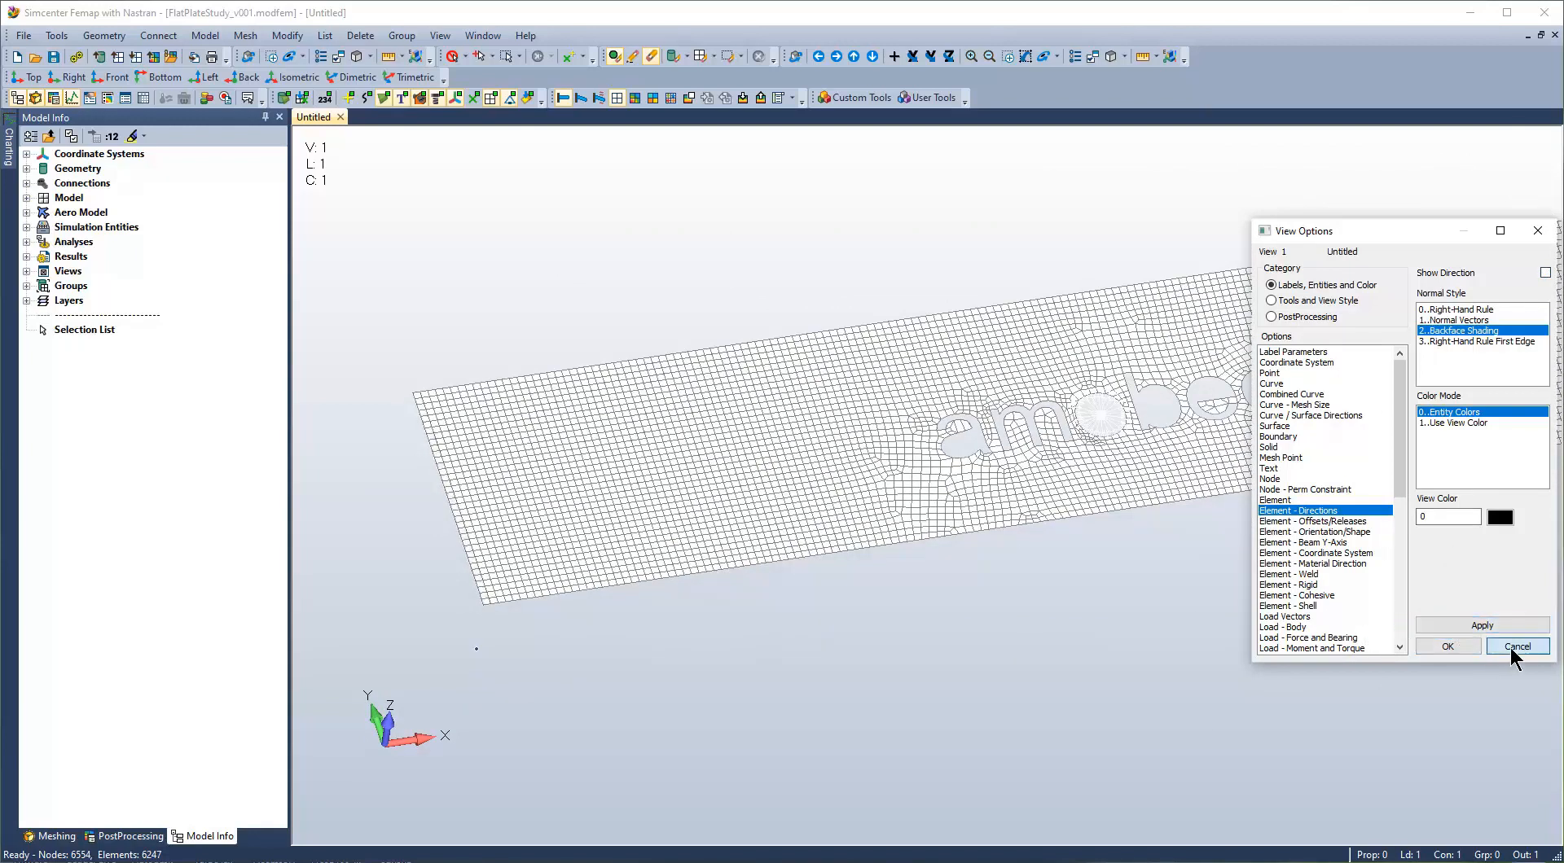
click(1515, 647)
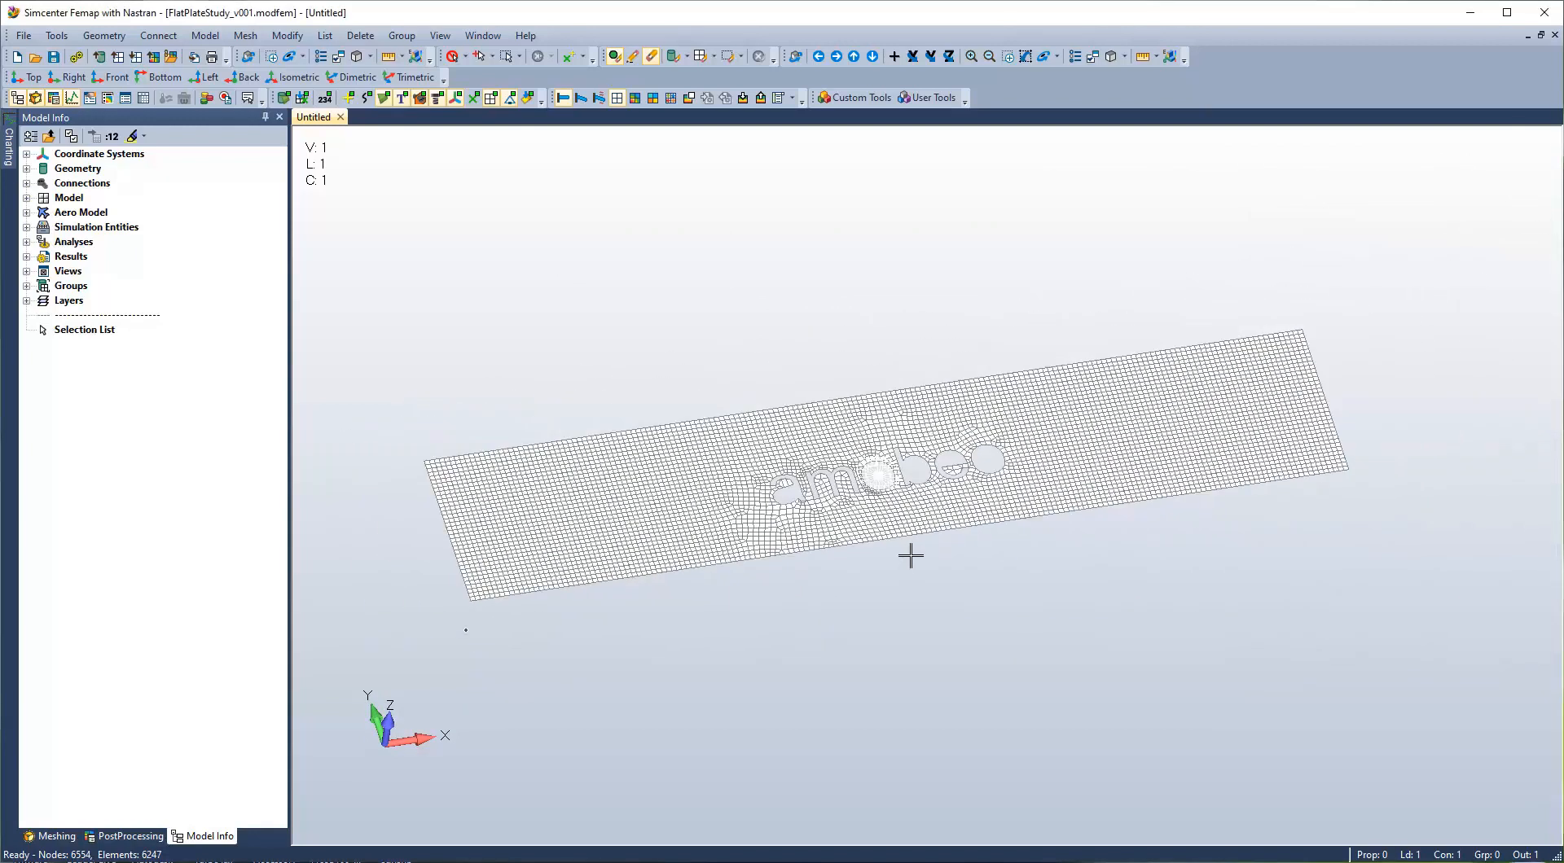